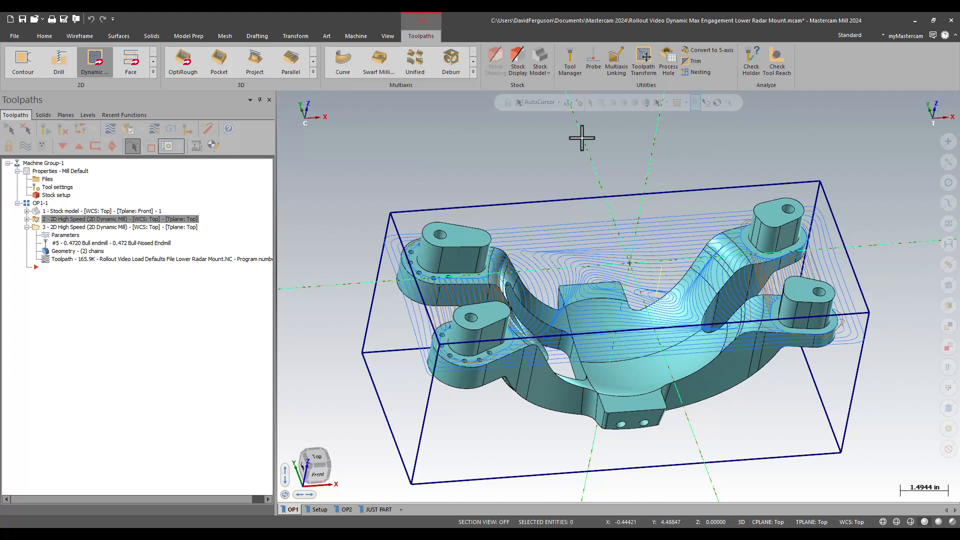
# Switch the graphics area to a straight top-down view of the radar mount.
pyautogui.rightClick(580, 138)
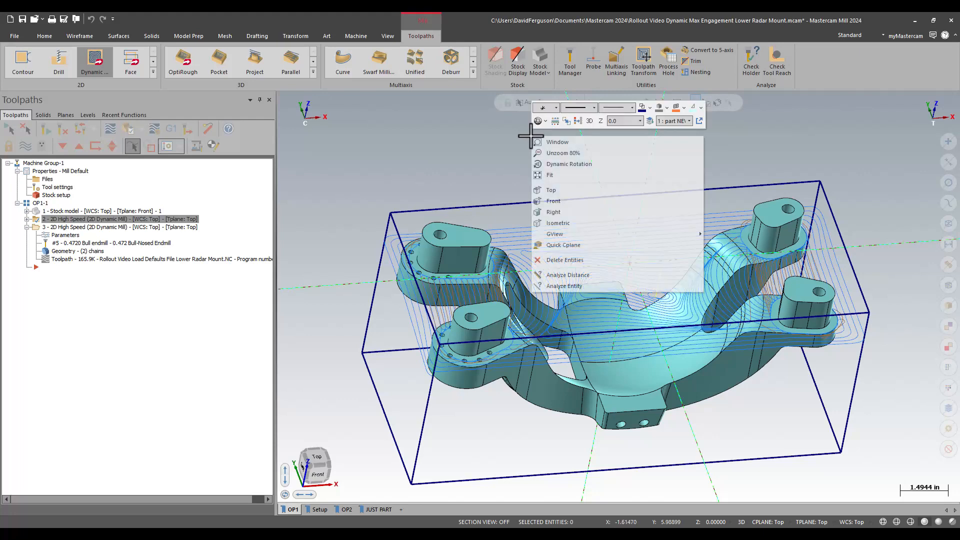
pyautogui.click(550, 190)
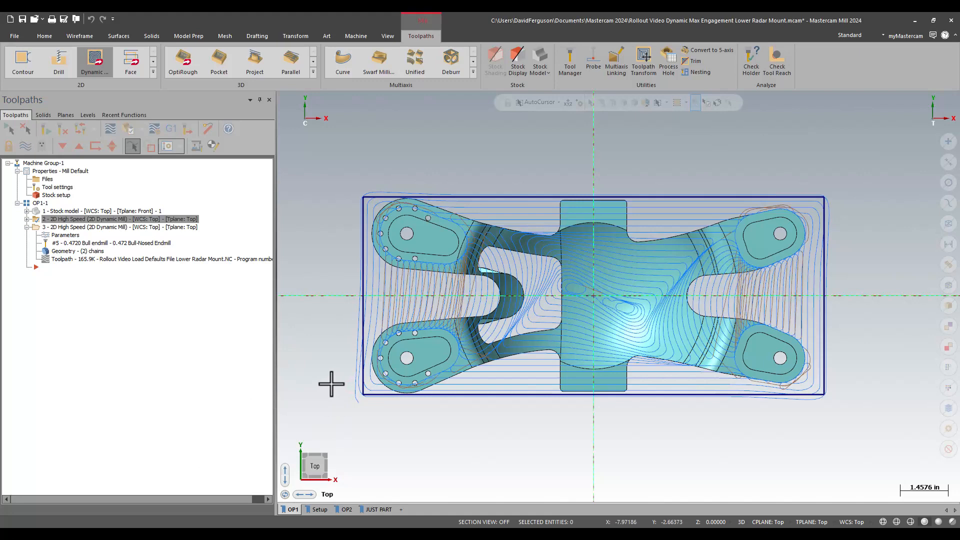
pyautogui.moveTo(331, 395)
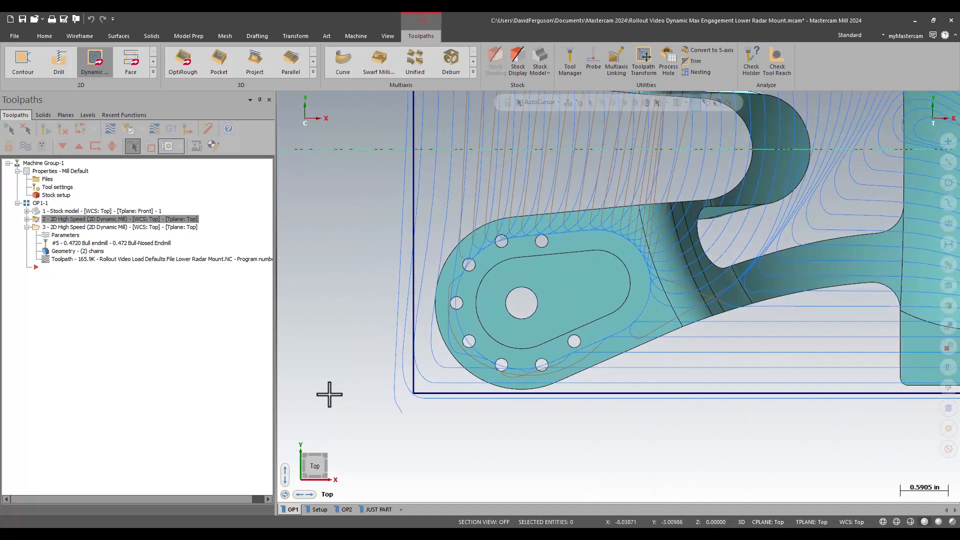
pyautogui.moveTo(404, 422)
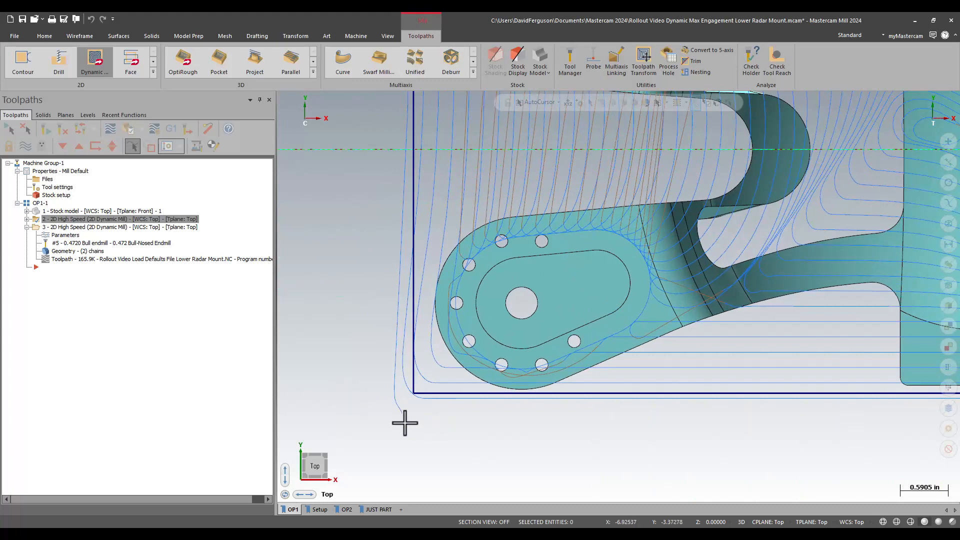
pyautogui.moveTo(375, 400)
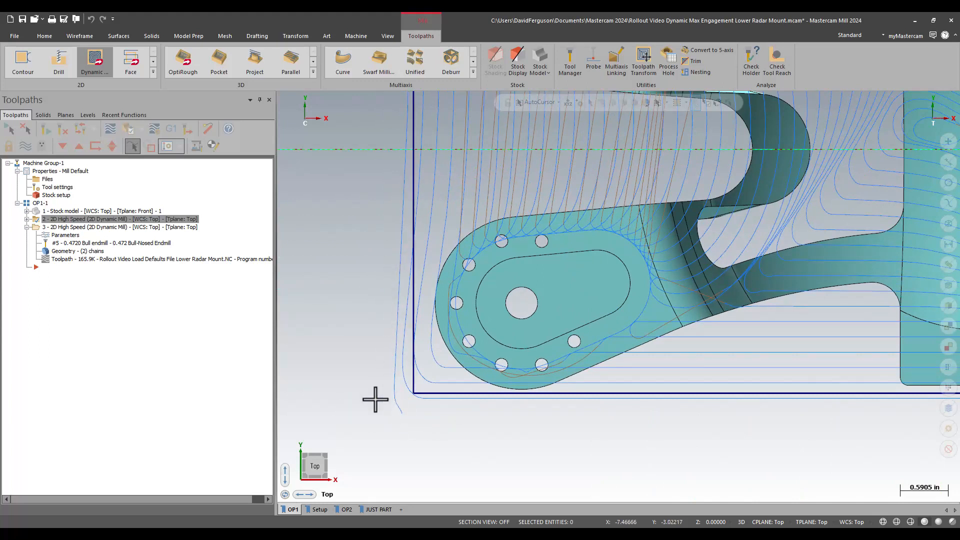
pyautogui.moveTo(397, 403)
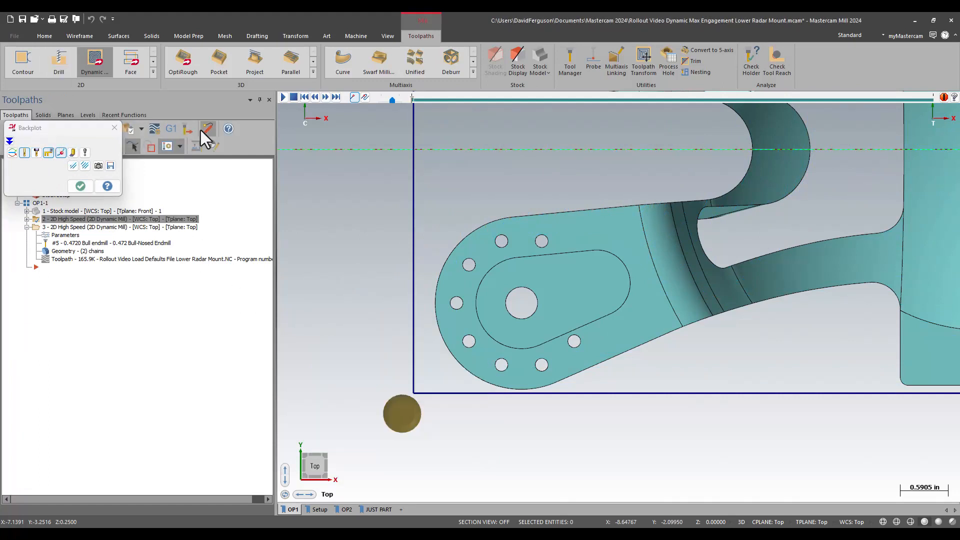
pyautogui.moveTo(73, 152)
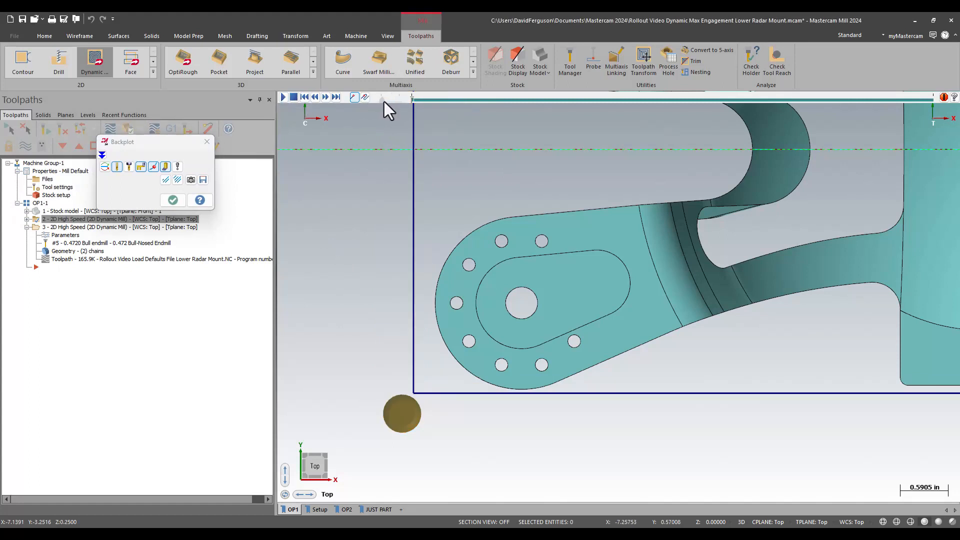
# Start the backplot of operation 2 to watch its entry cut beside the pad.
pyautogui.click(283, 97)
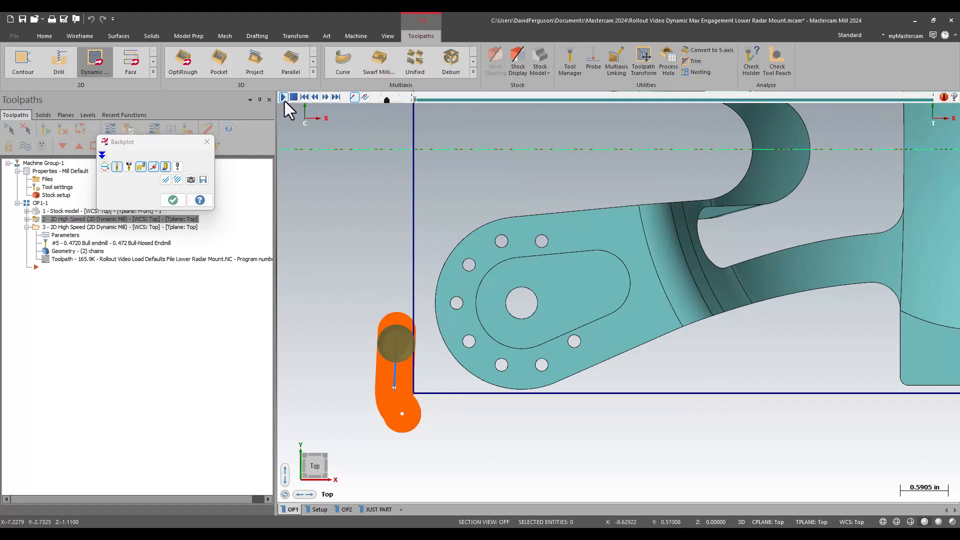
pyautogui.click(283, 97)
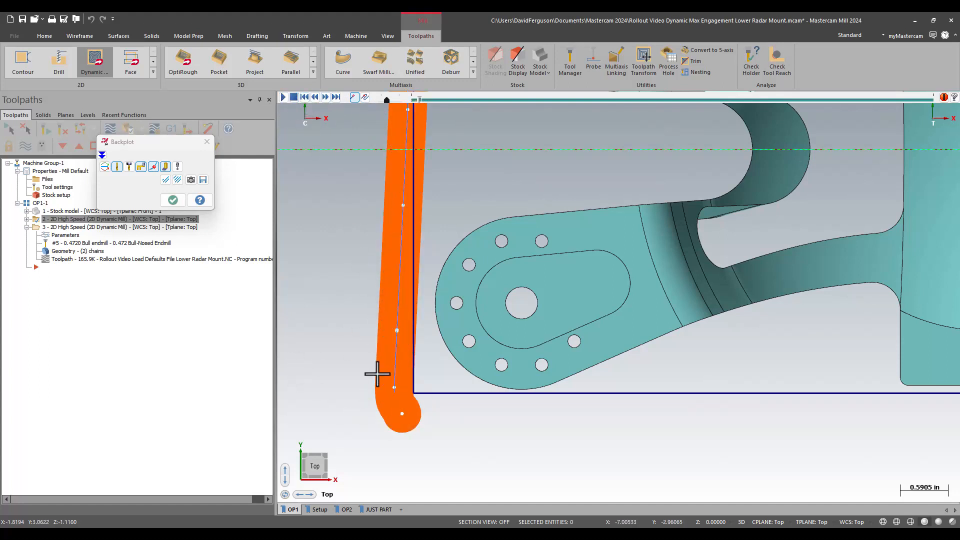
pyautogui.moveTo(302, 152)
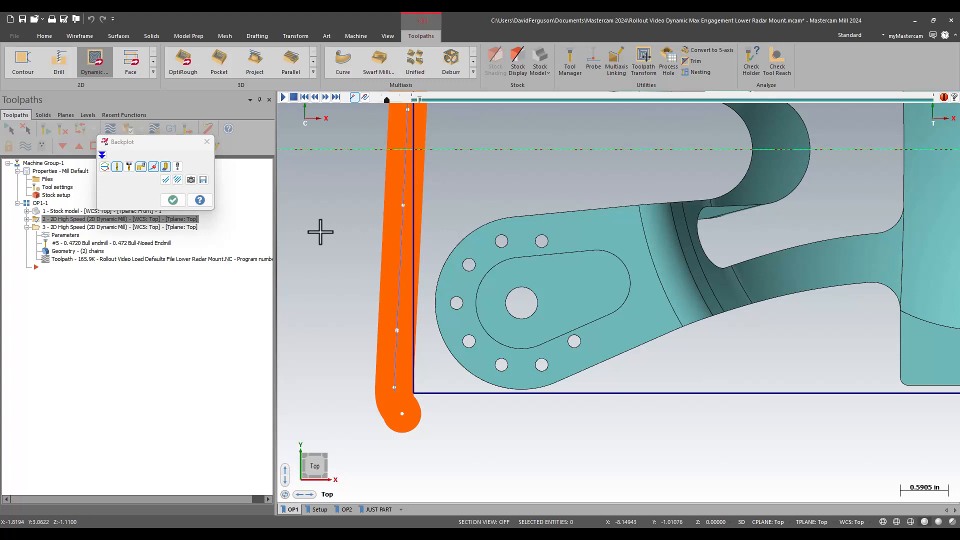
pyautogui.moveTo(383, 391)
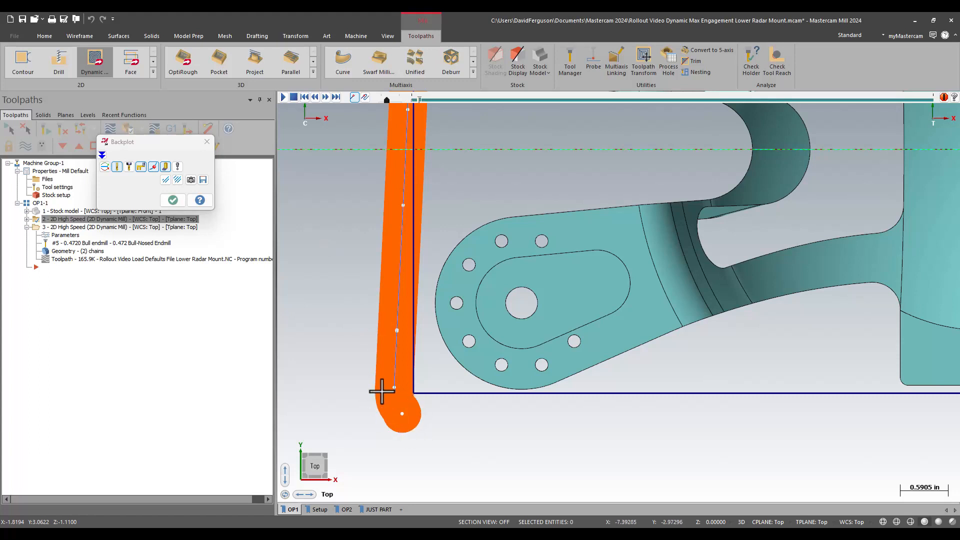
pyautogui.moveTo(416, 380)
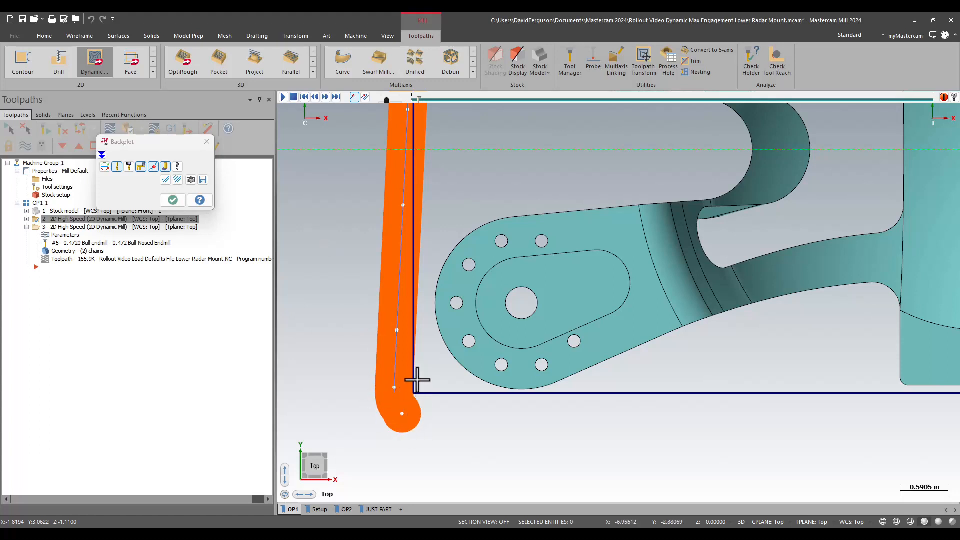
pyautogui.moveTo(346, 277)
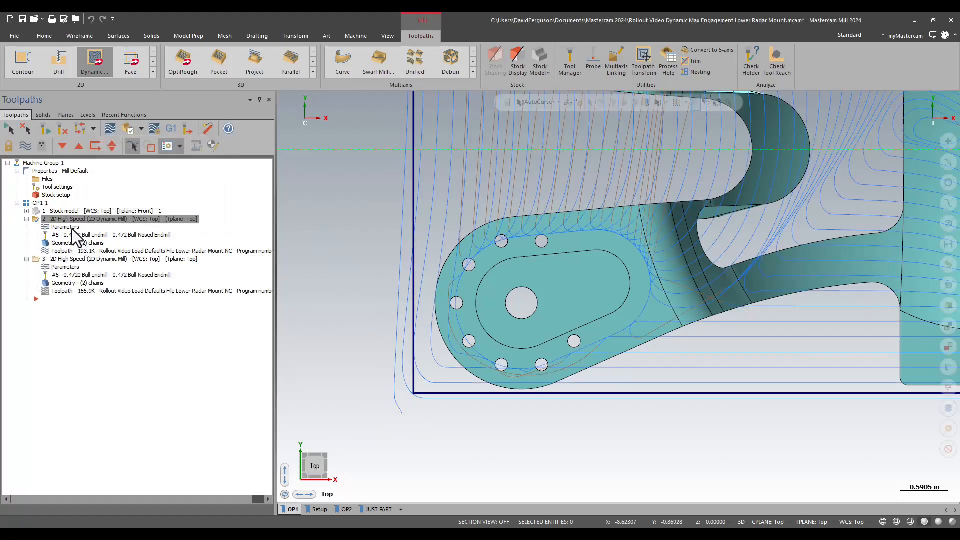
pyautogui.doubleClick(65, 227)
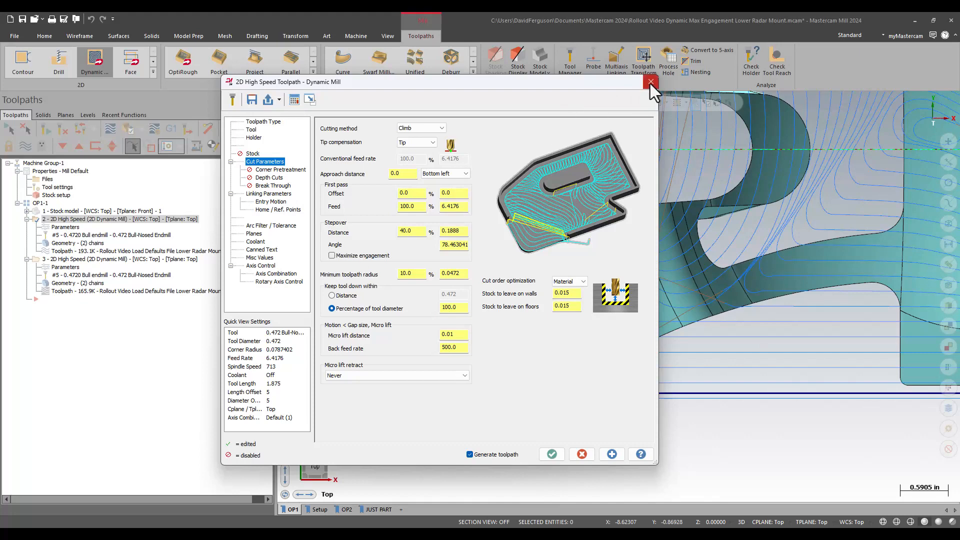
pyautogui.click(650, 81)
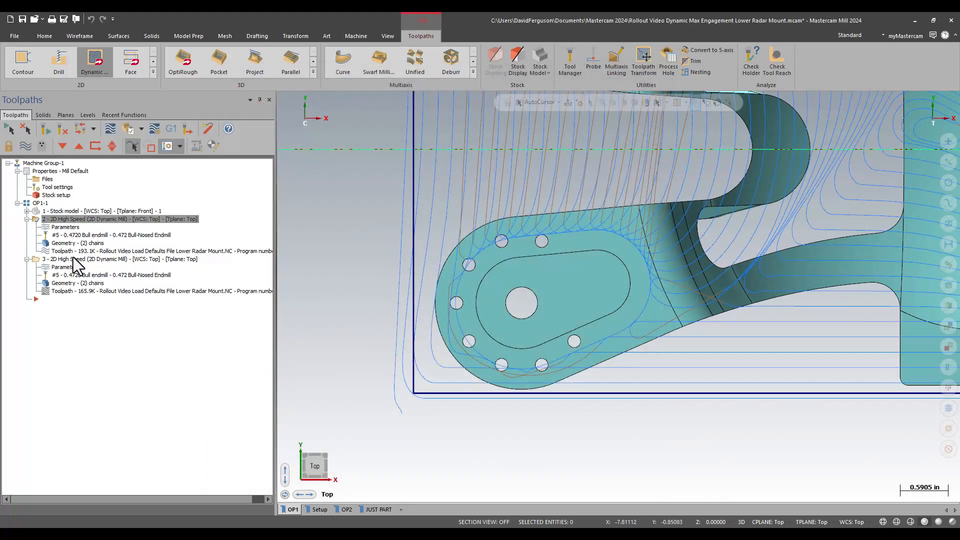
pyautogui.moveTo(80, 272)
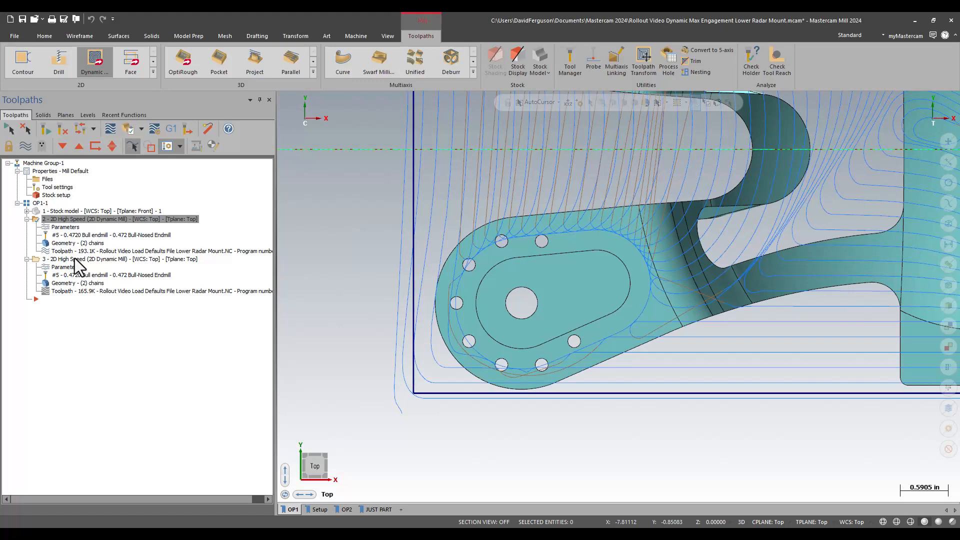
# Toggle between operation 3's and operation 2's toolpaths on the pad, ending on operation 3.
pyautogui.click(119, 259)
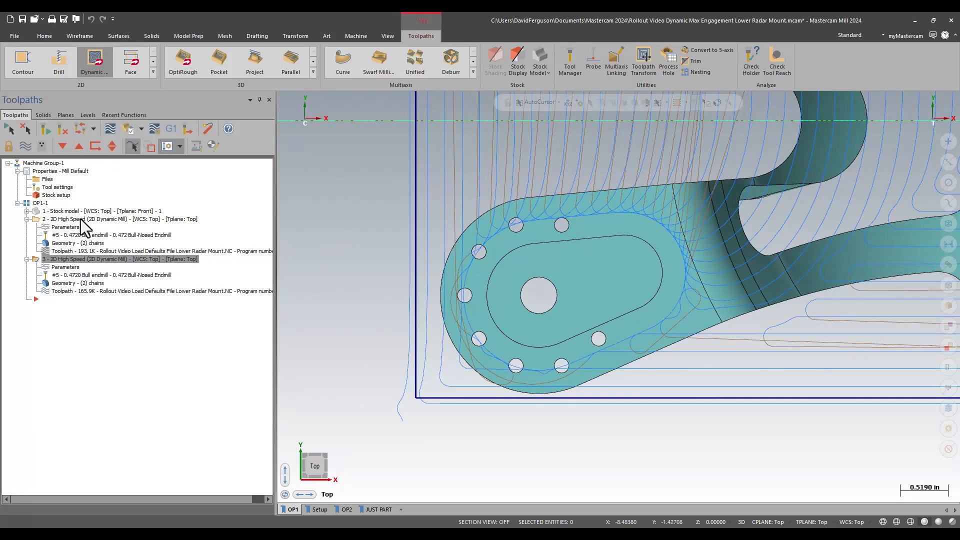
pyautogui.click(119, 220)
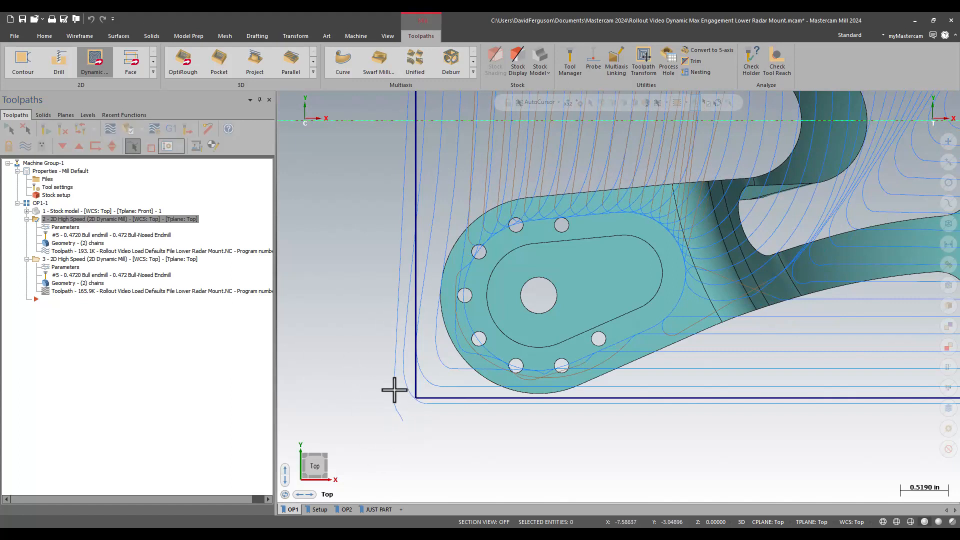
pyautogui.moveTo(366, 254)
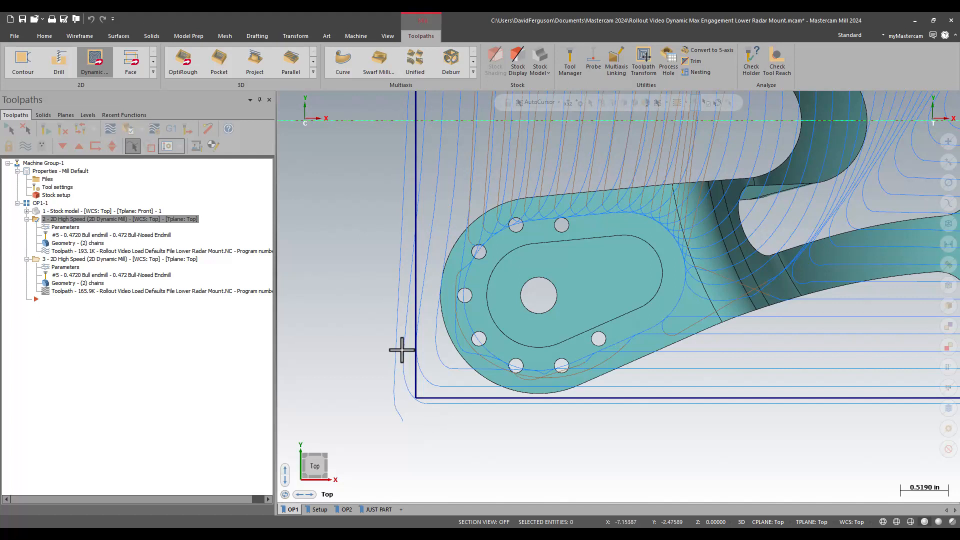
pyautogui.moveTo(362, 334)
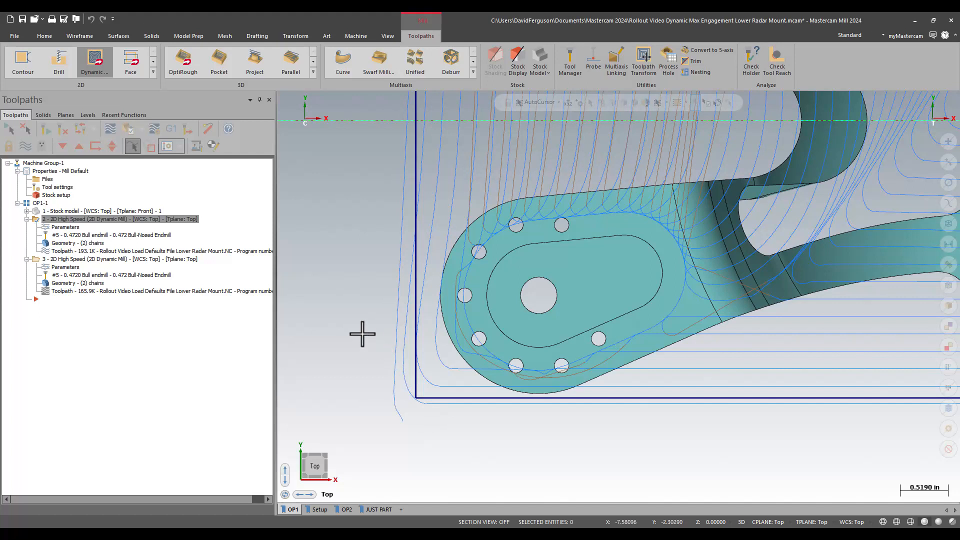
pyautogui.moveTo(355, 334)
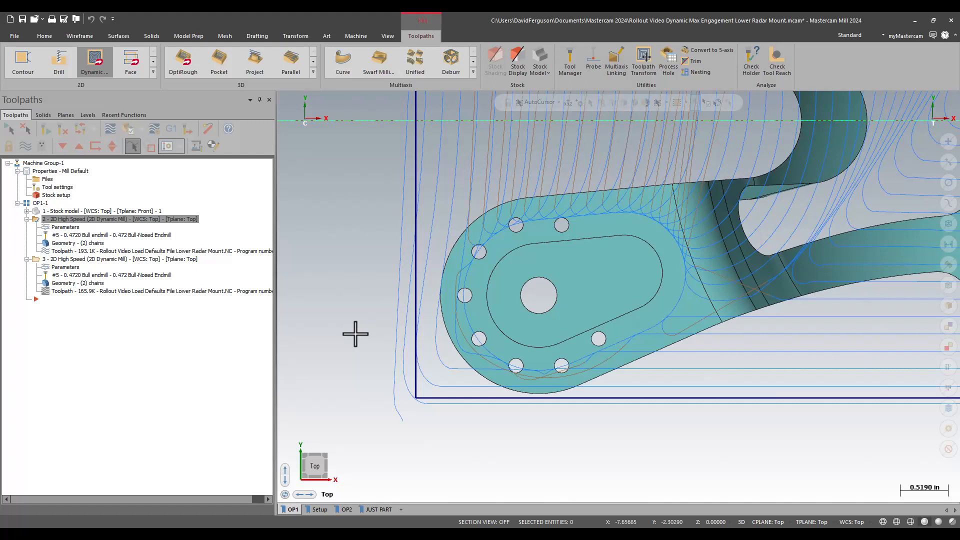
pyautogui.moveTo(355, 328)
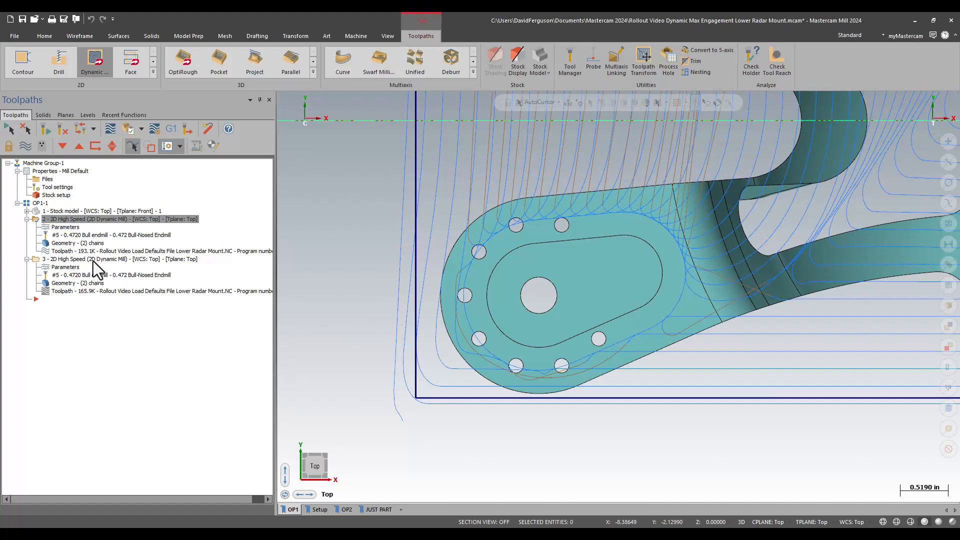
pyautogui.click(116, 259)
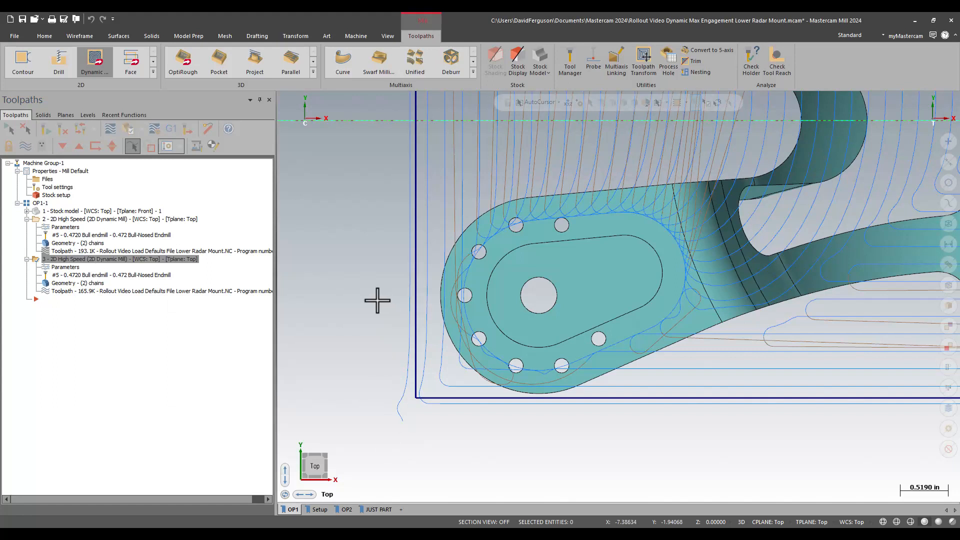
pyautogui.moveTo(378, 301)
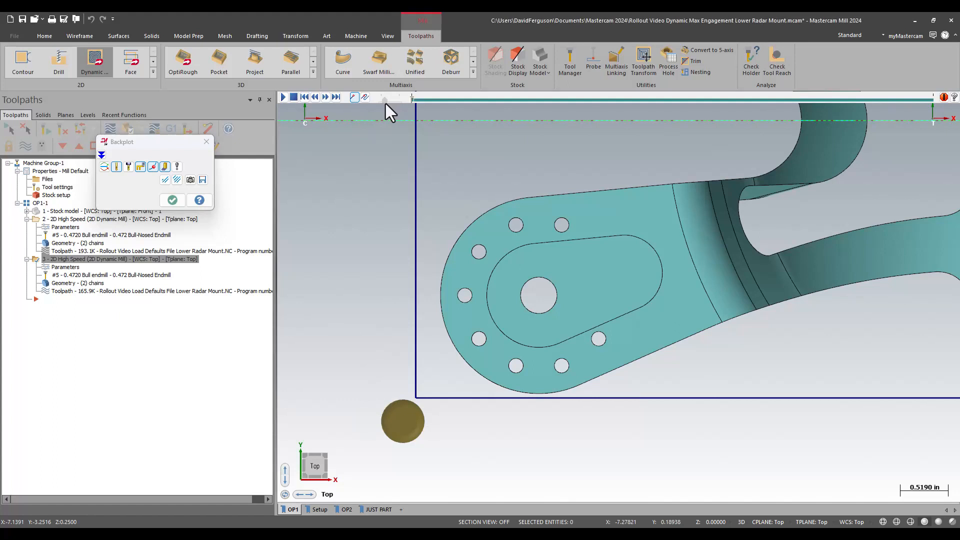
# Start the backplot of operation 3 to watch its first entry cut.
pyautogui.click(283, 97)
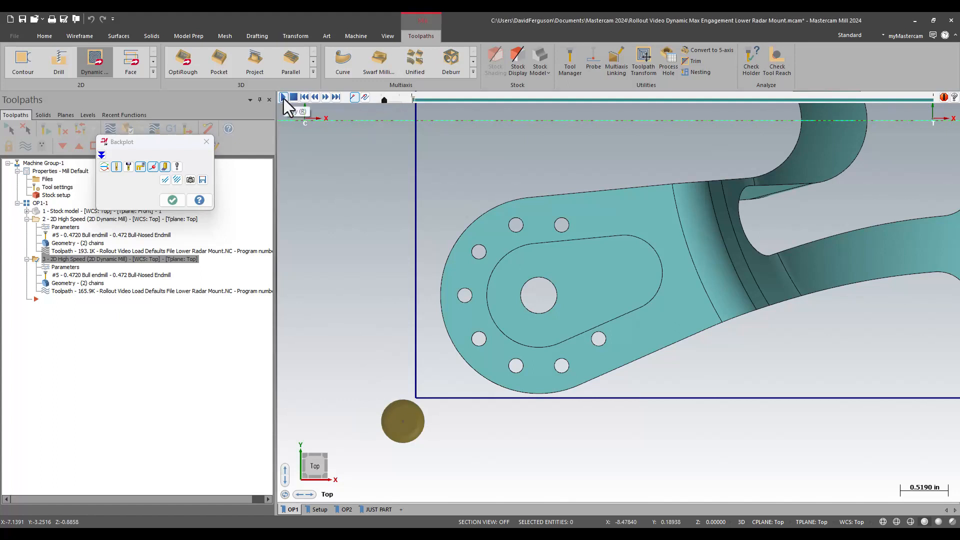
pyautogui.click(283, 97)
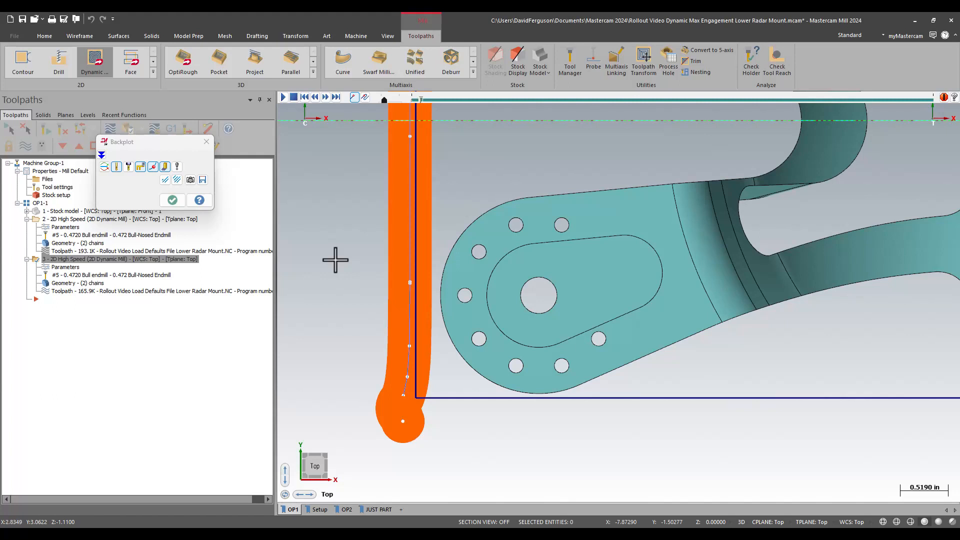
pyautogui.moveTo(370, 306)
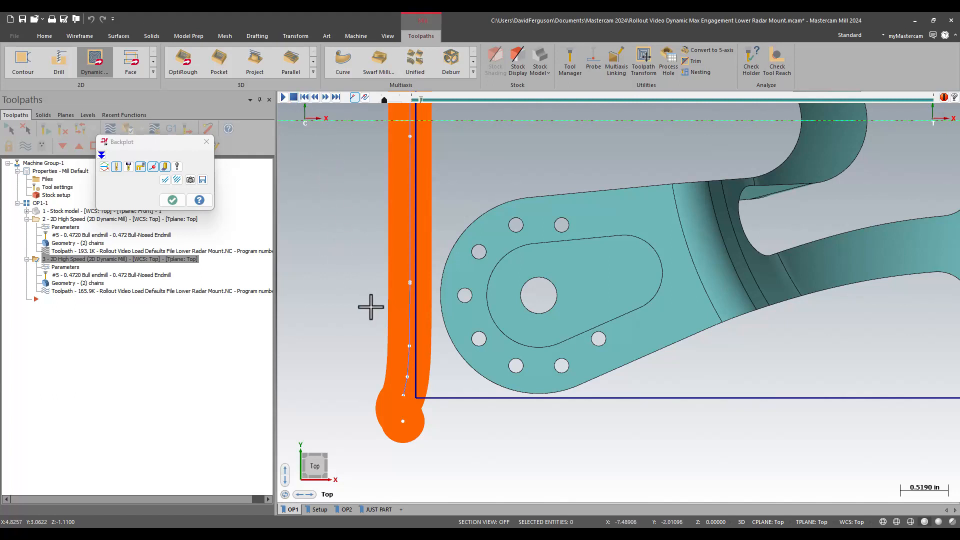